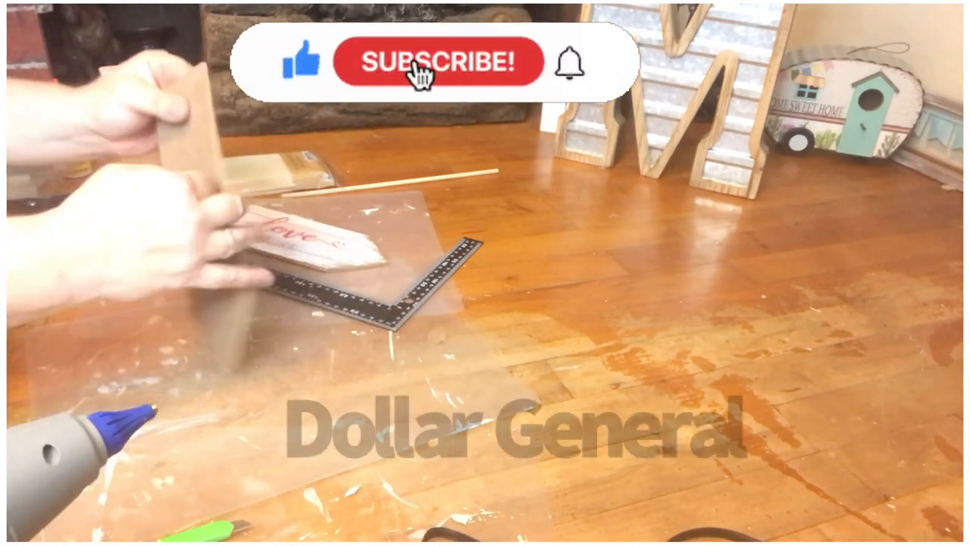
click(438, 62)
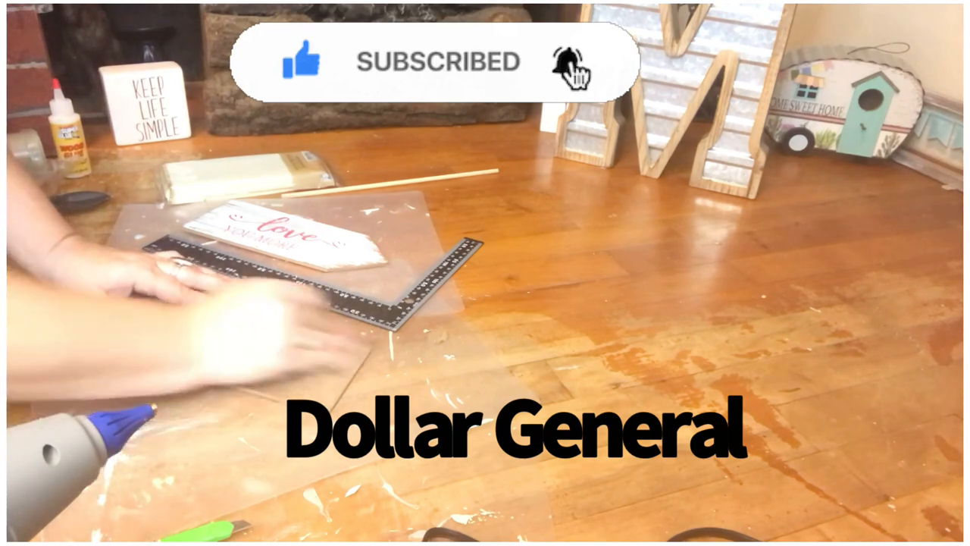